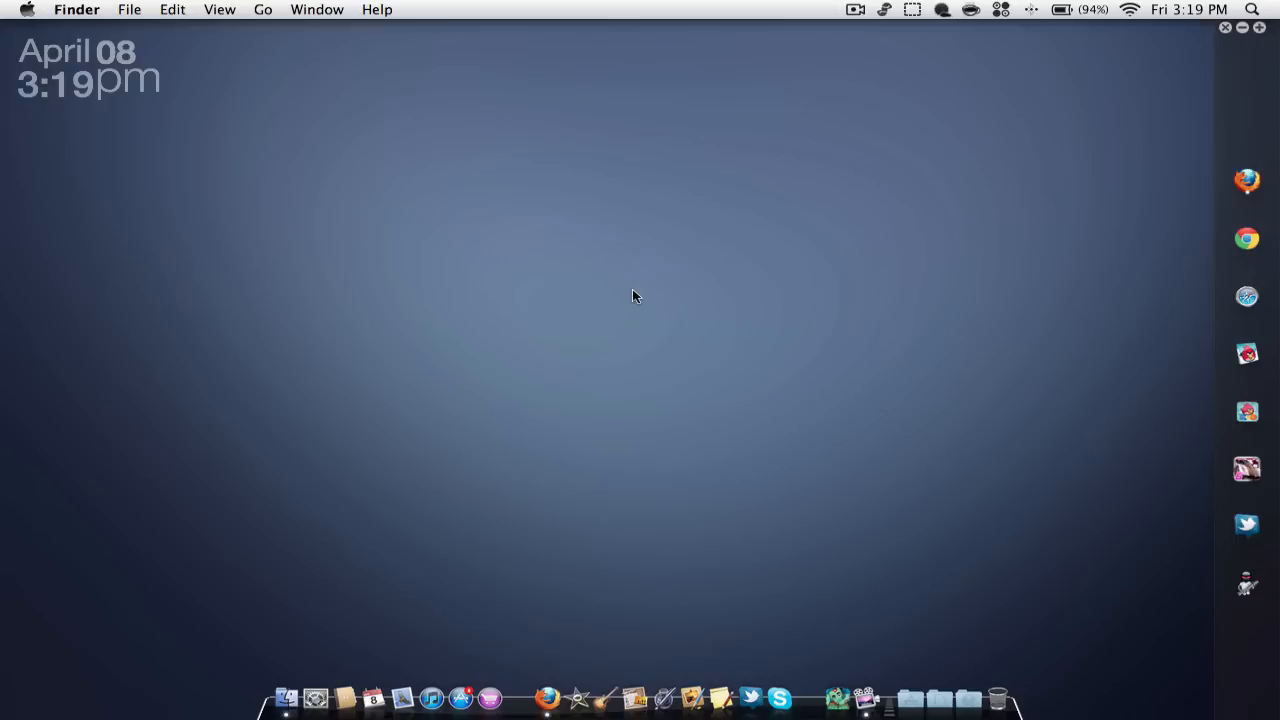
- Open a Finder window from the Dock showing the home folder's 26 items
{"action": "left_click", "coordinate": [287, 697]}
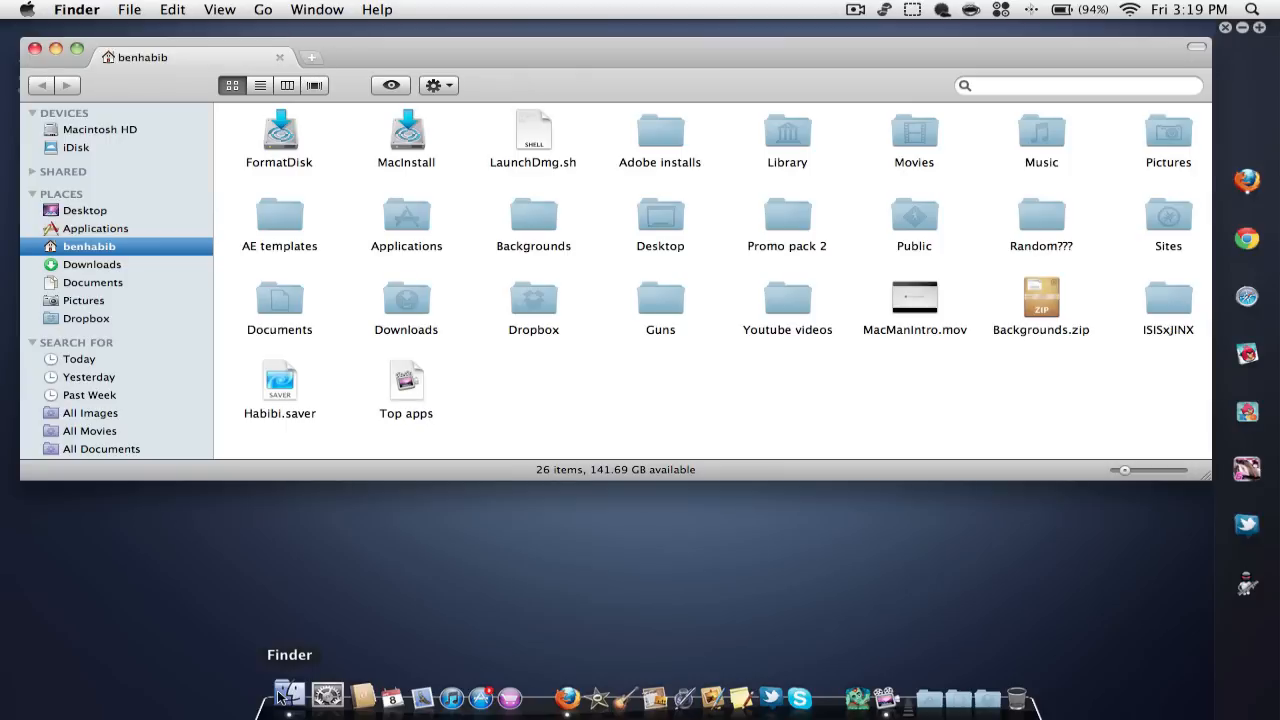
{"action": "mouse_move", "coordinate": [632, 64]}
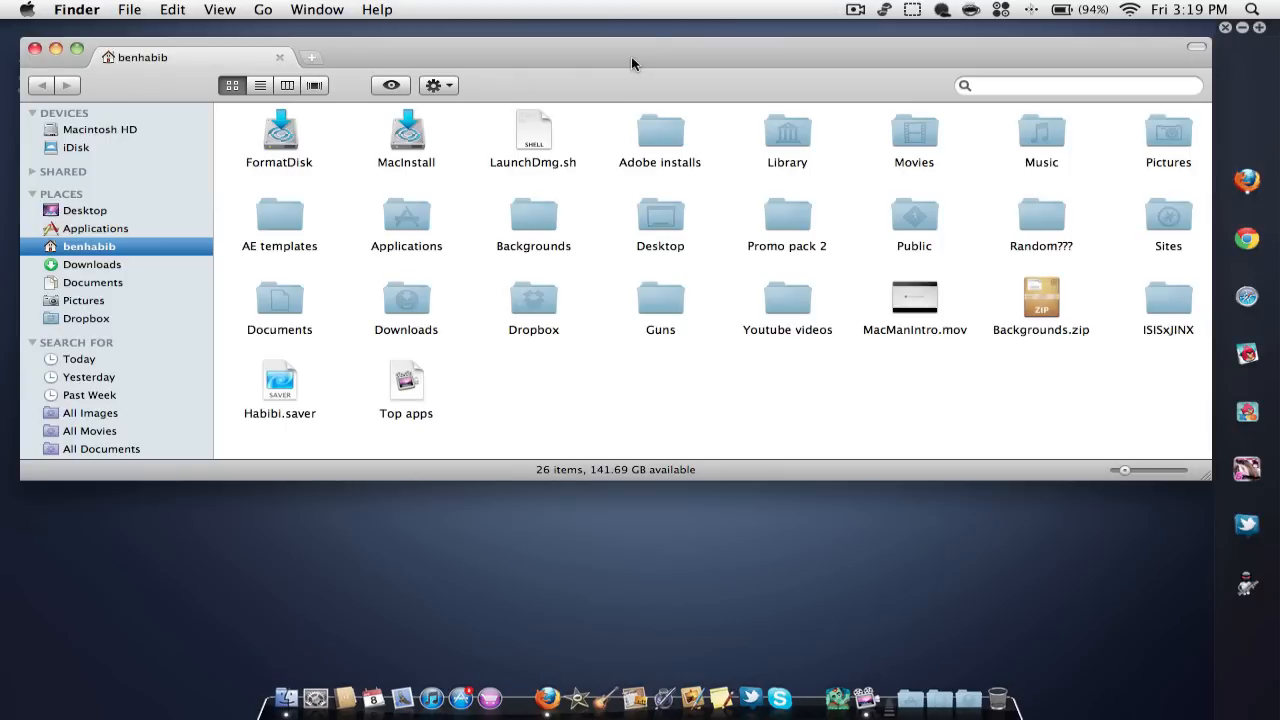
{"action": "mouse_move", "coordinate": [553, 228]}
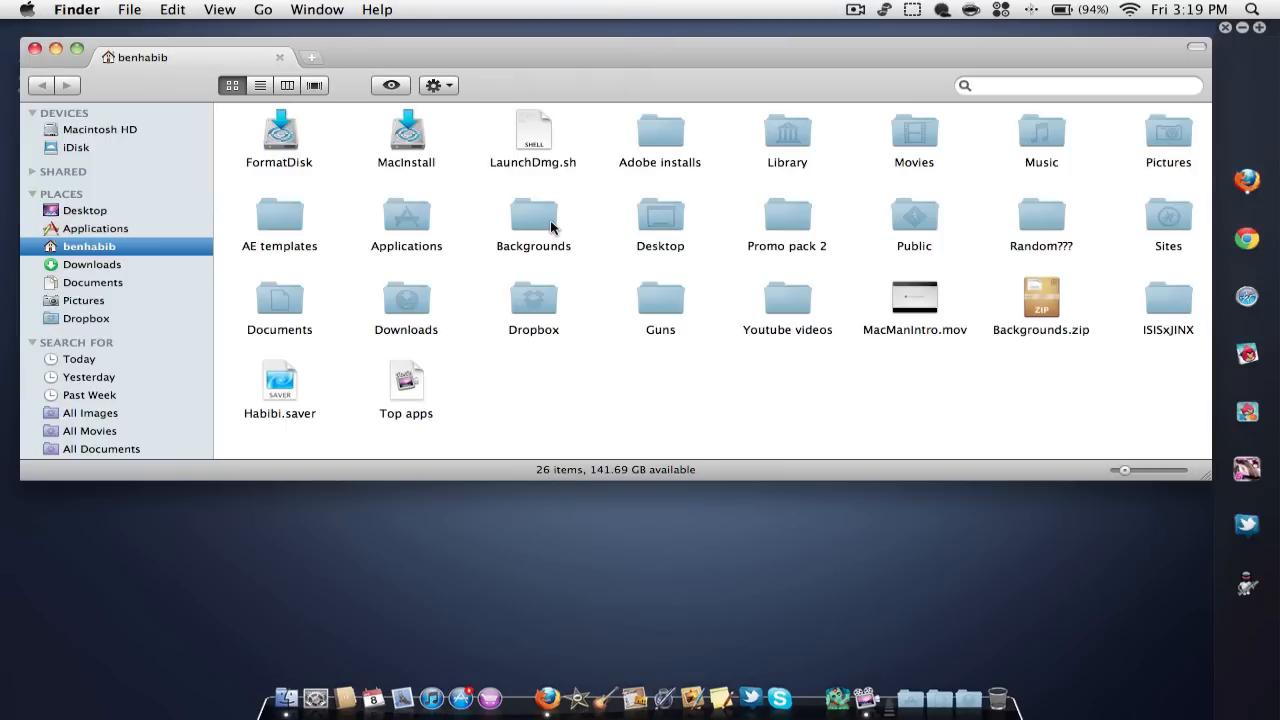
{"action": "mouse_move", "coordinate": [577, 89]}
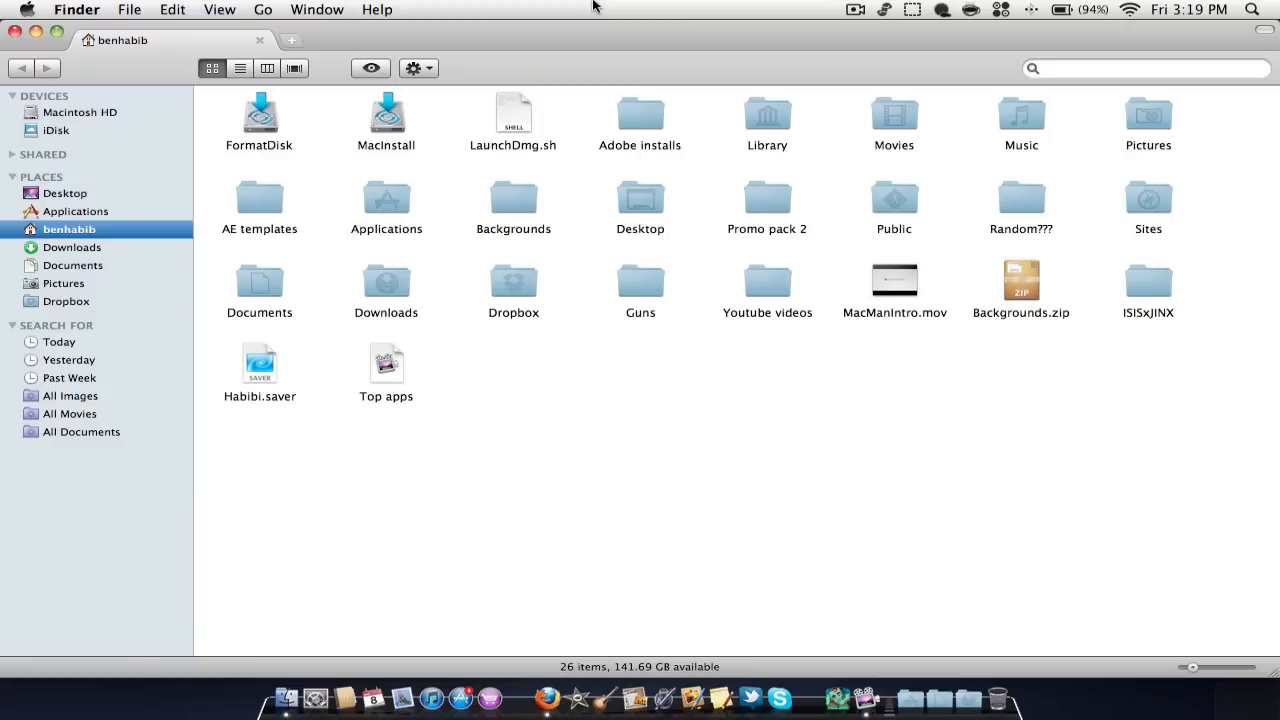
- Grab the home-folder Finder window by its title bar to snap it left
{"action": "left_click", "coordinate": [57, 40]}
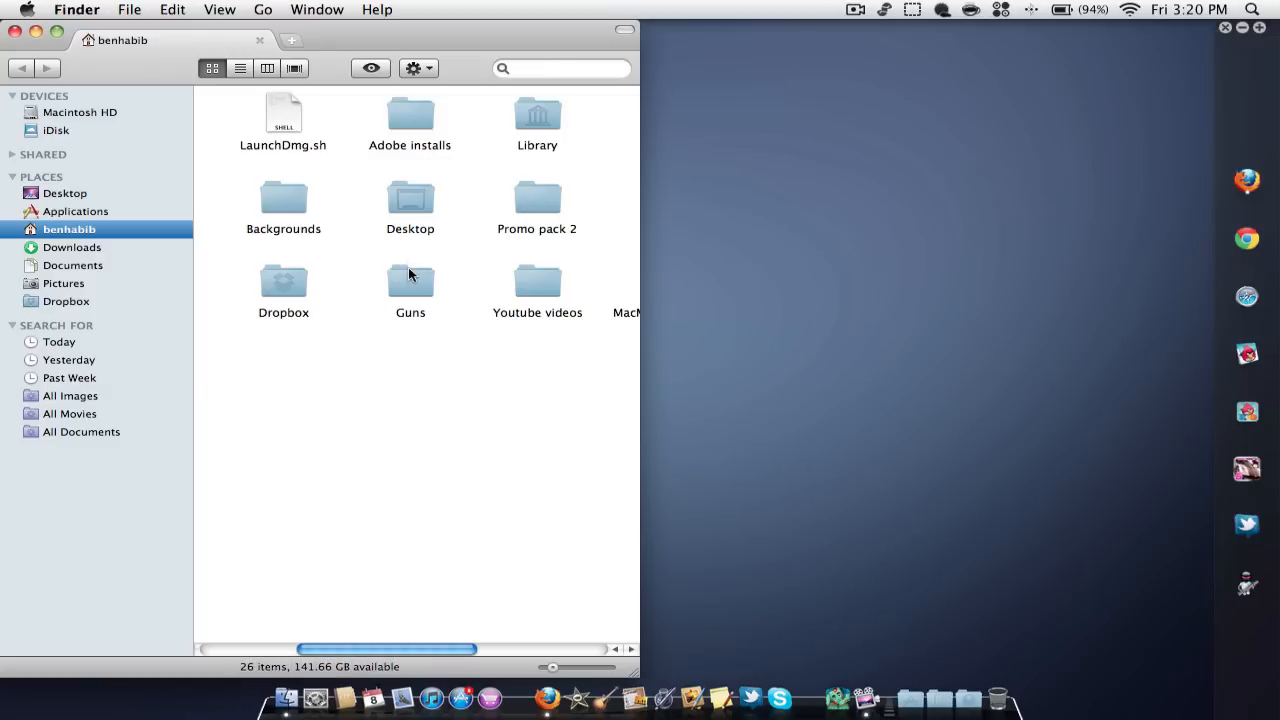
{"action": "mouse_move", "coordinate": [153, 57]}
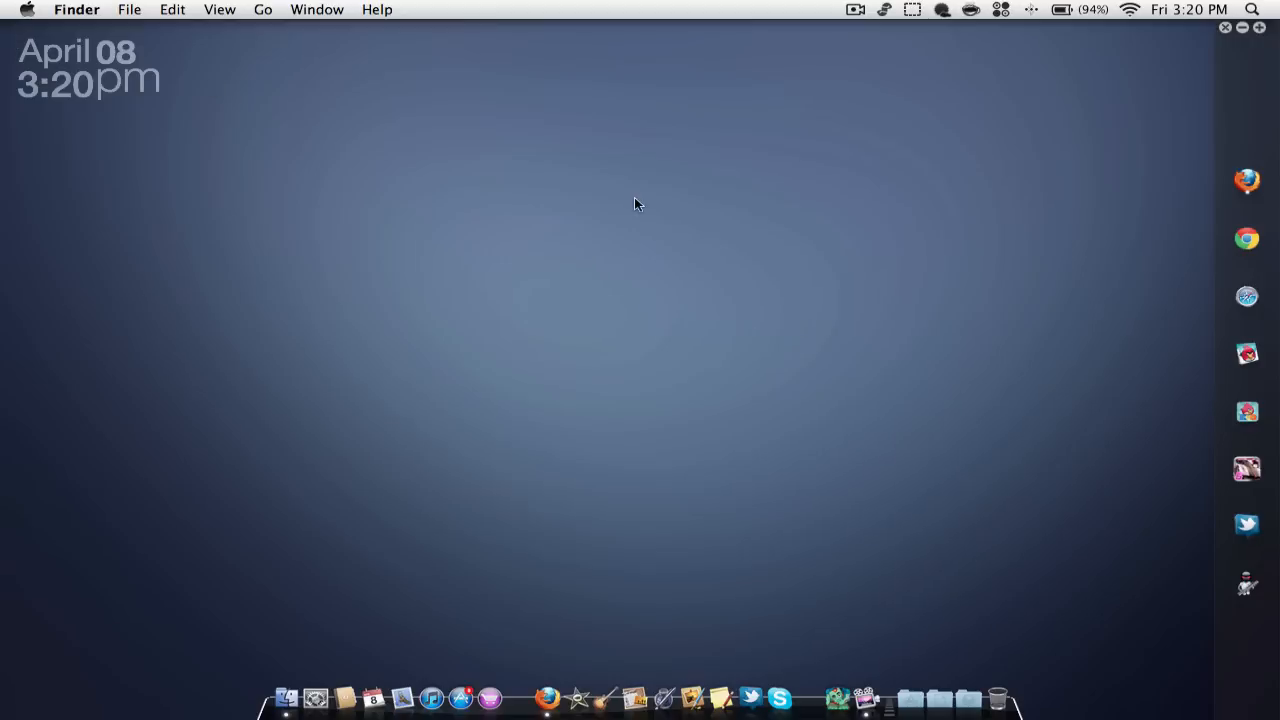
{"action": "left_click", "coordinate": [911, 9]}
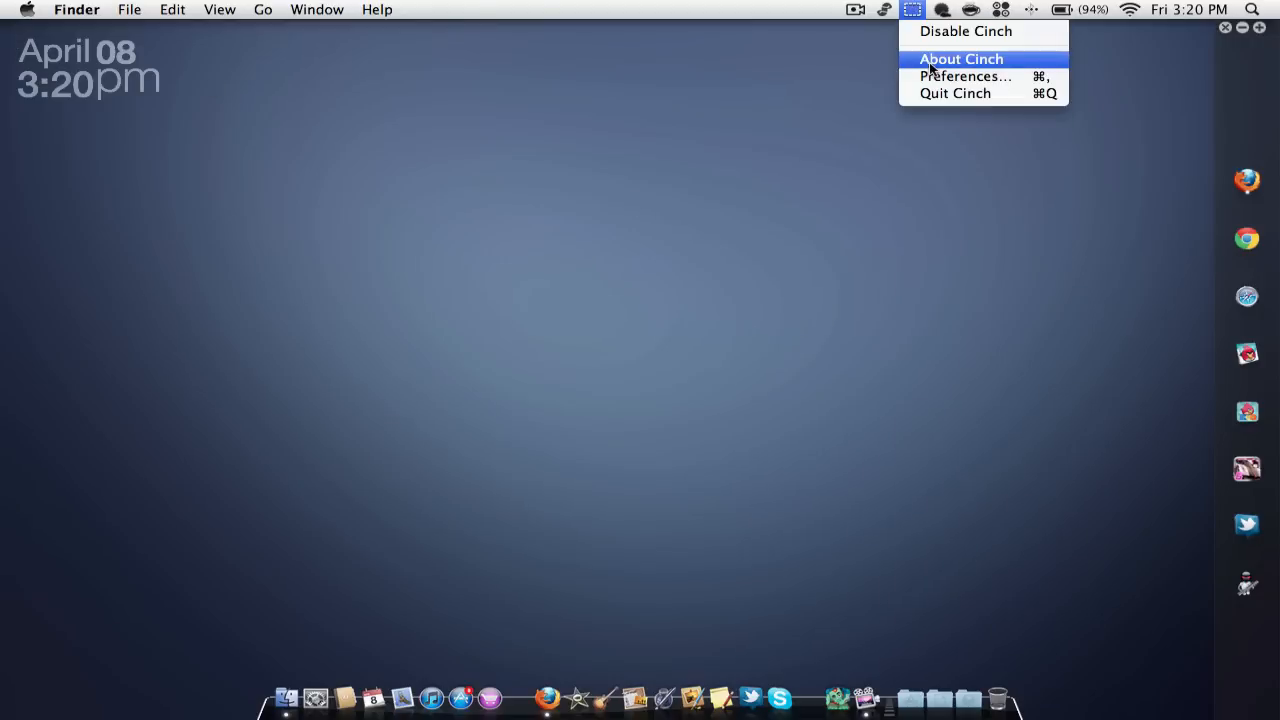
{"action": "left_click", "coordinate": [883, 238]}
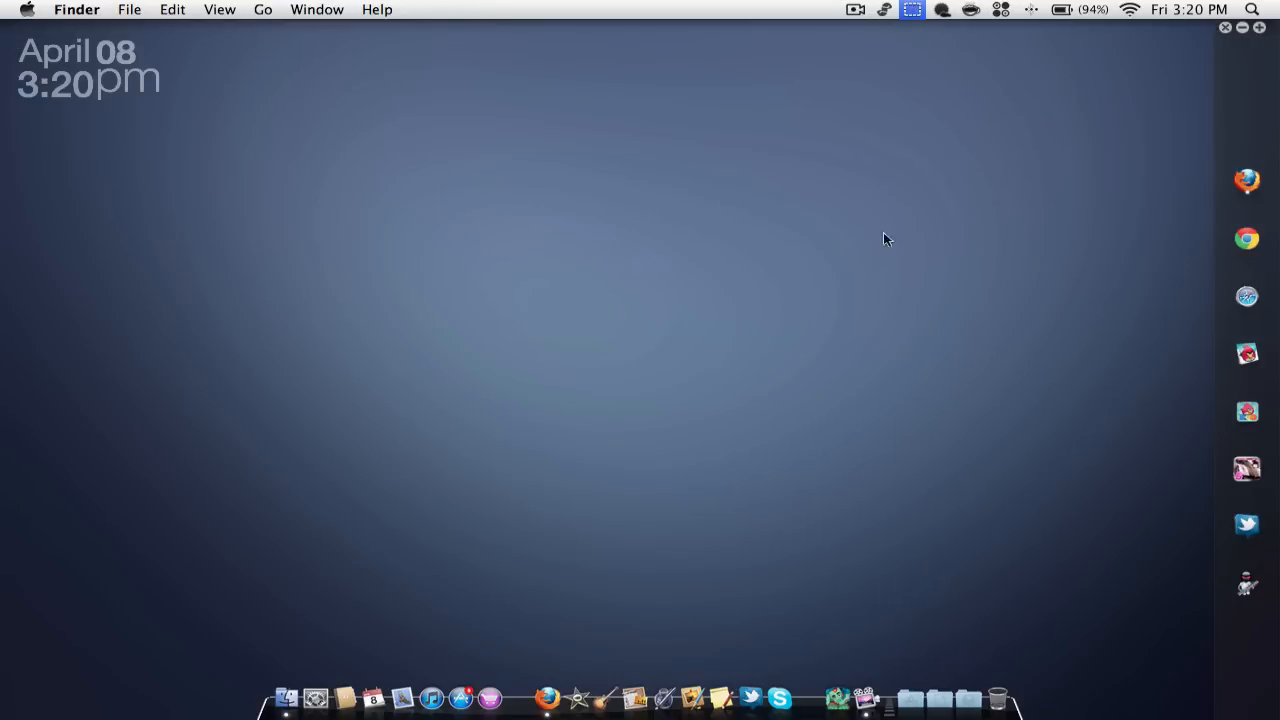
{"action": "left_click", "coordinate": [910, 9]}
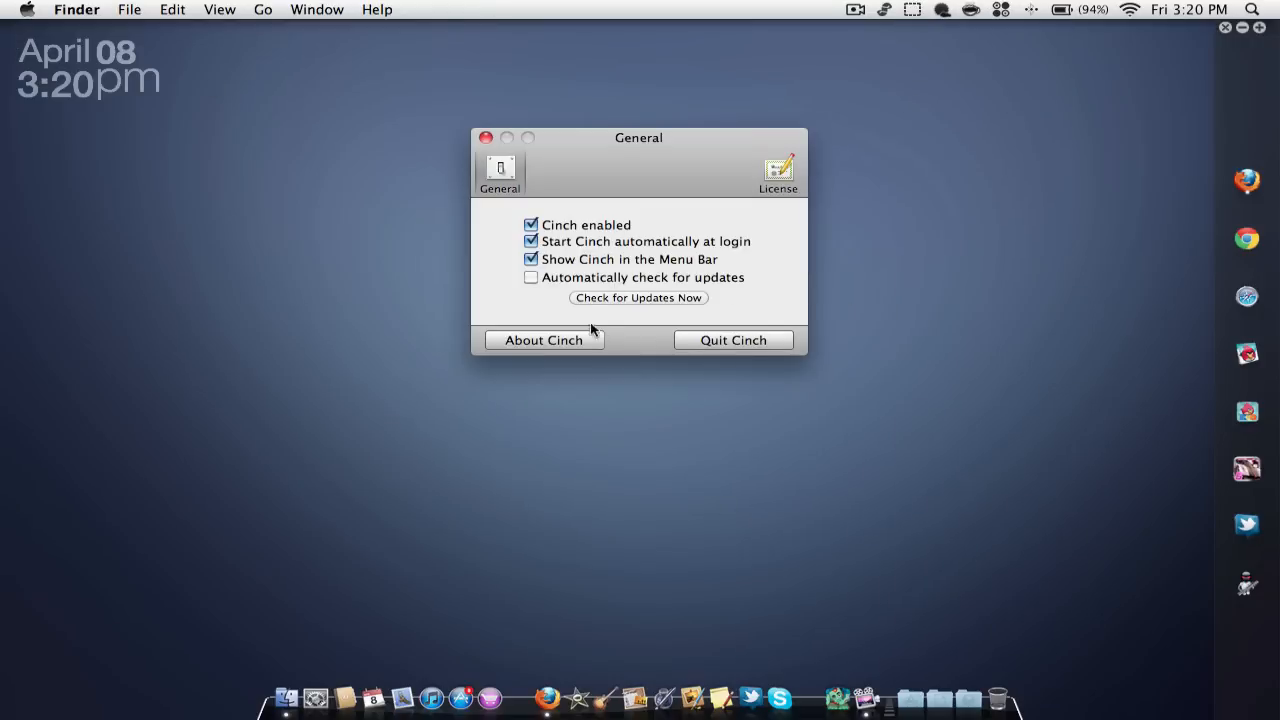
{"action": "left_click", "coordinate": [777, 170]}
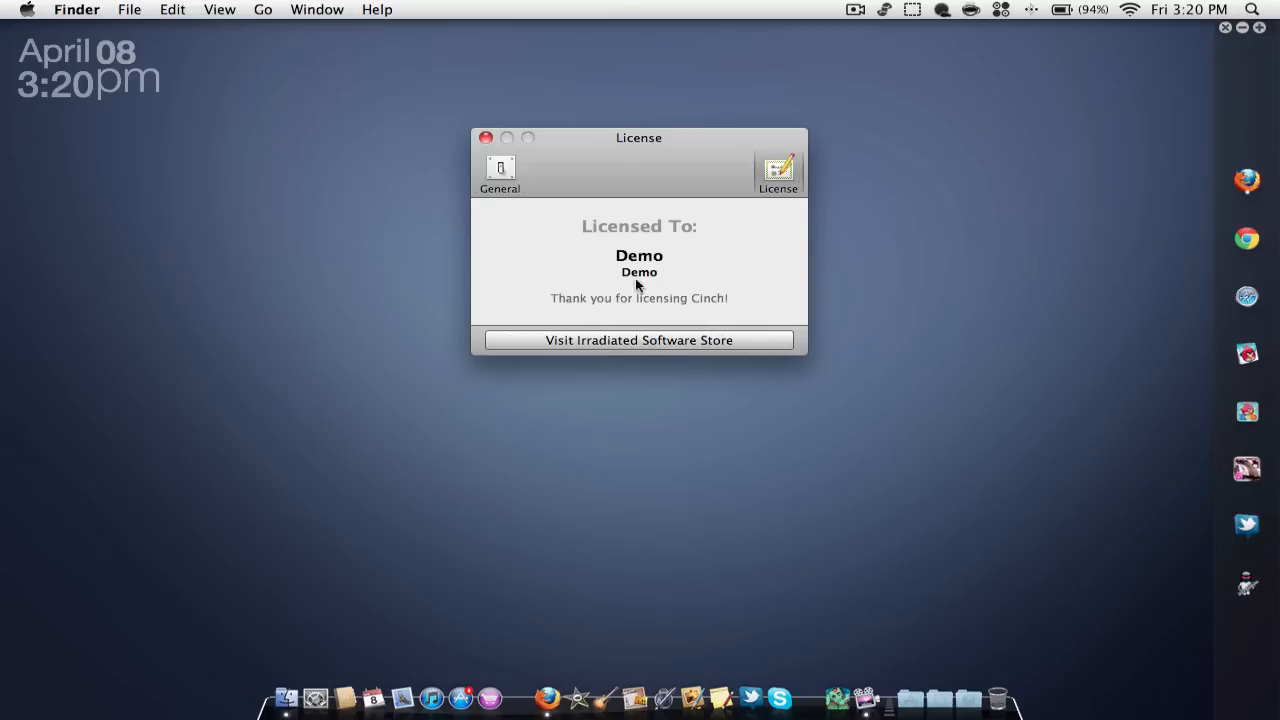
{"action": "mouse_move", "coordinate": [474, 135]}
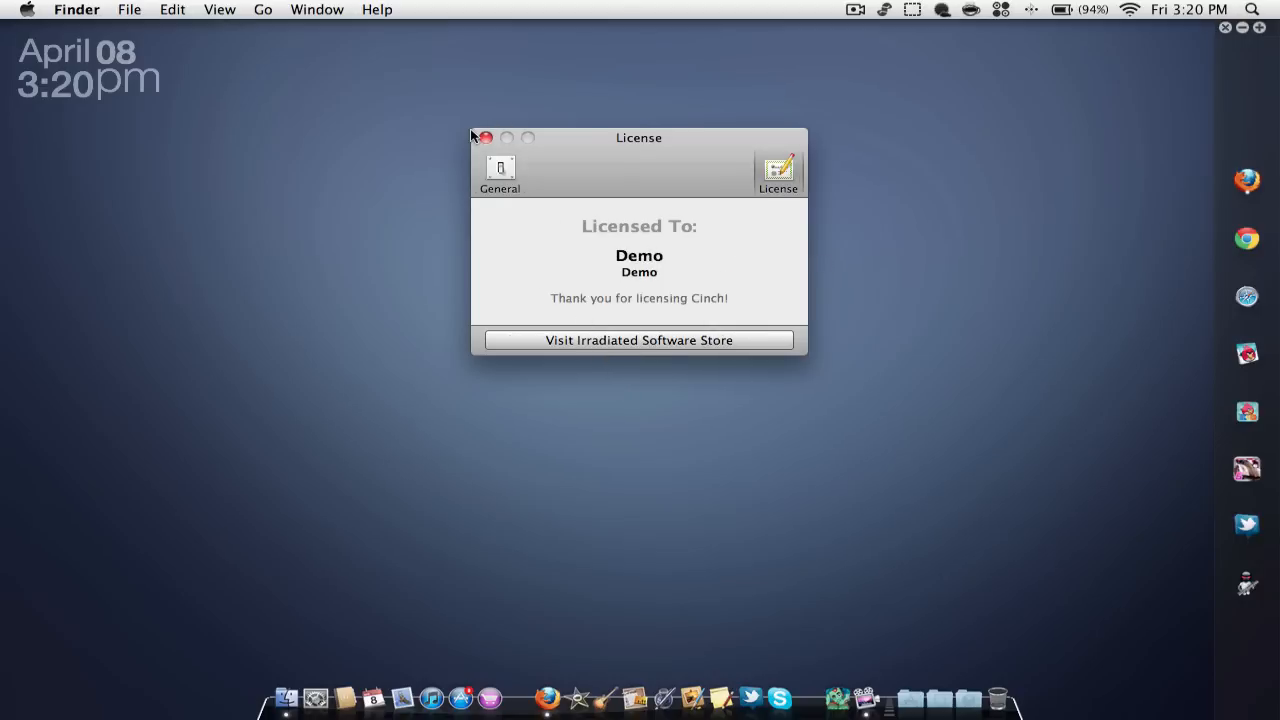
{"action": "left_click", "coordinate": [485, 137]}
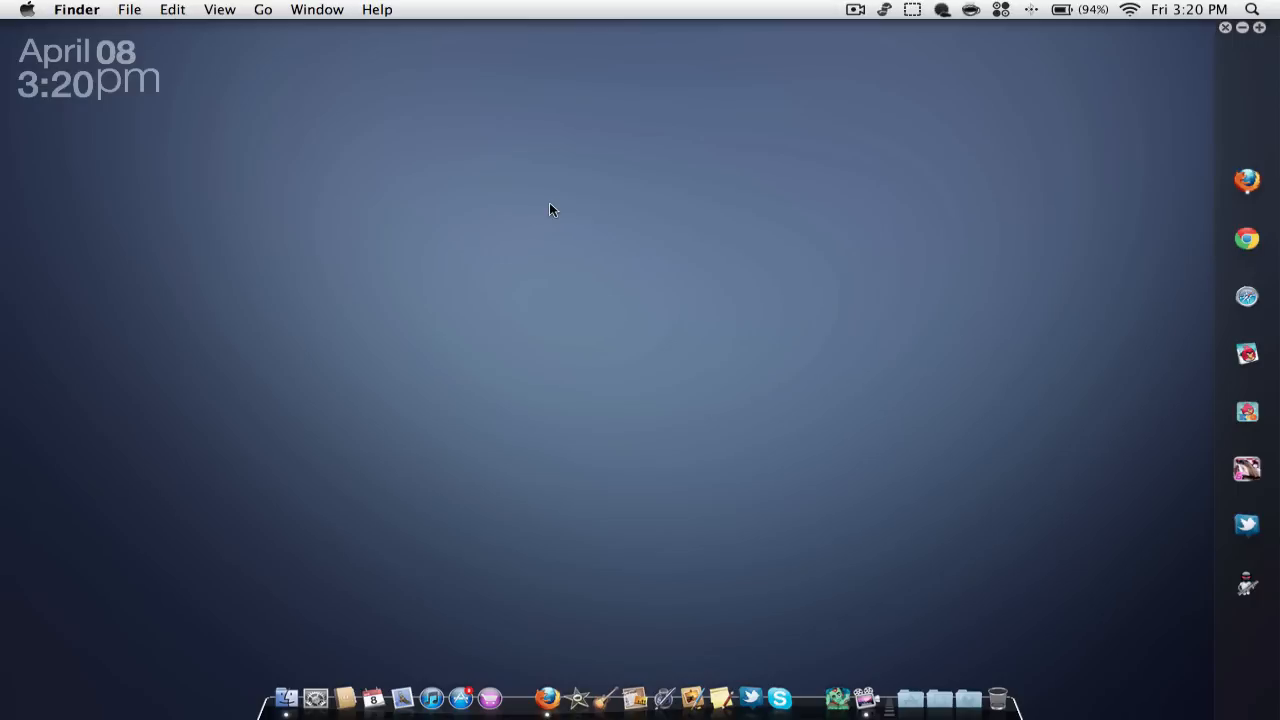
- Switch to Firefox showing the YouTube channel with the latest upload ready
{"action": "left_click", "coordinate": [548, 697]}
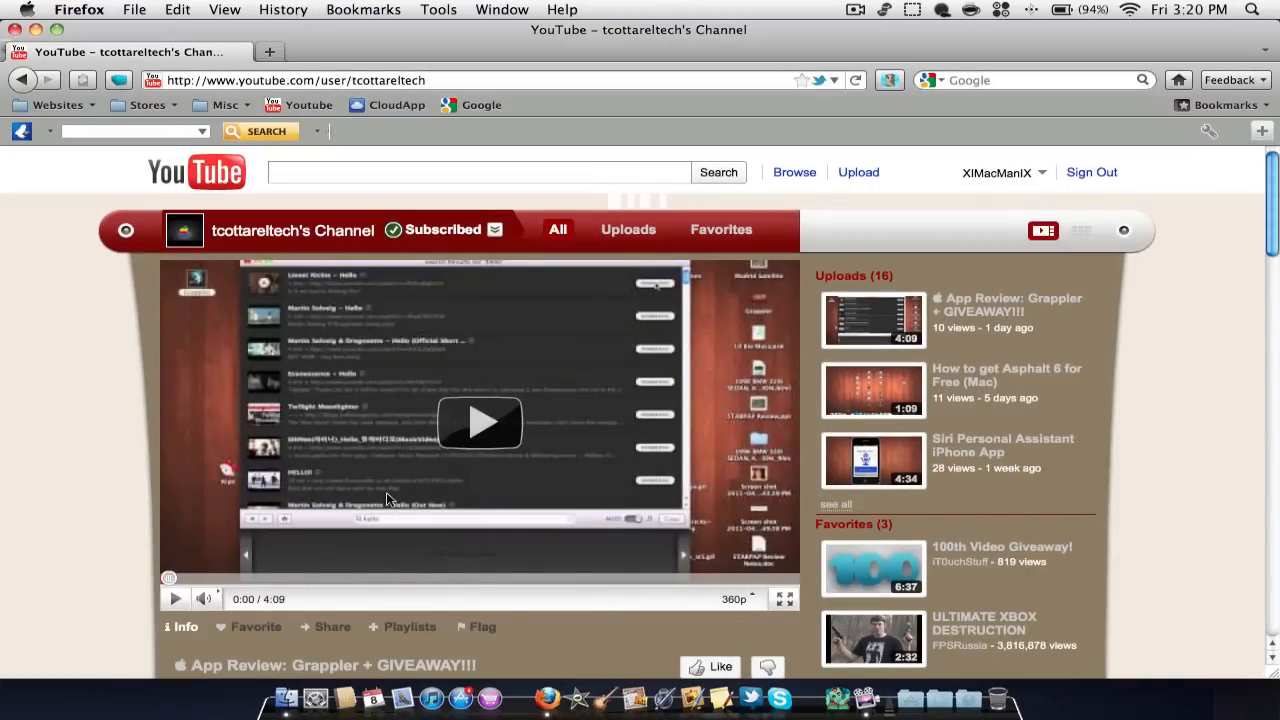
{"action": "mouse_move", "coordinate": [255, 250]}
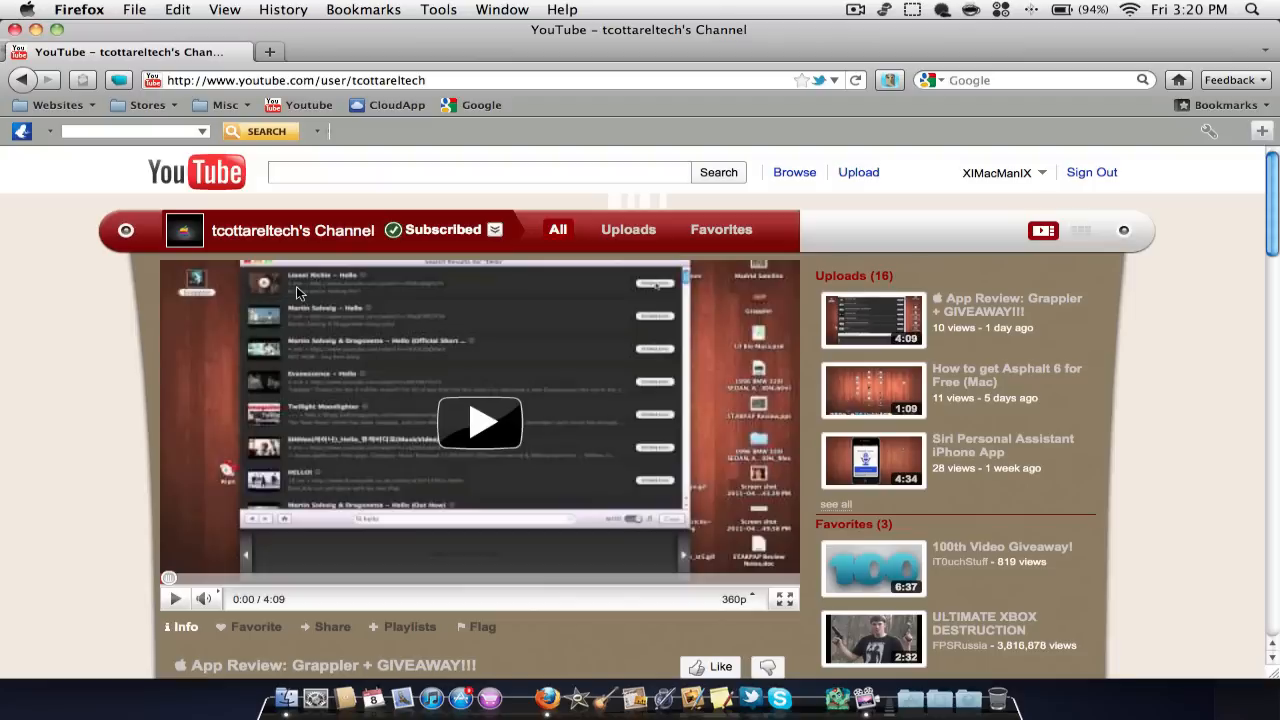
{"action": "mouse_move", "coordinate": [583, 462]}
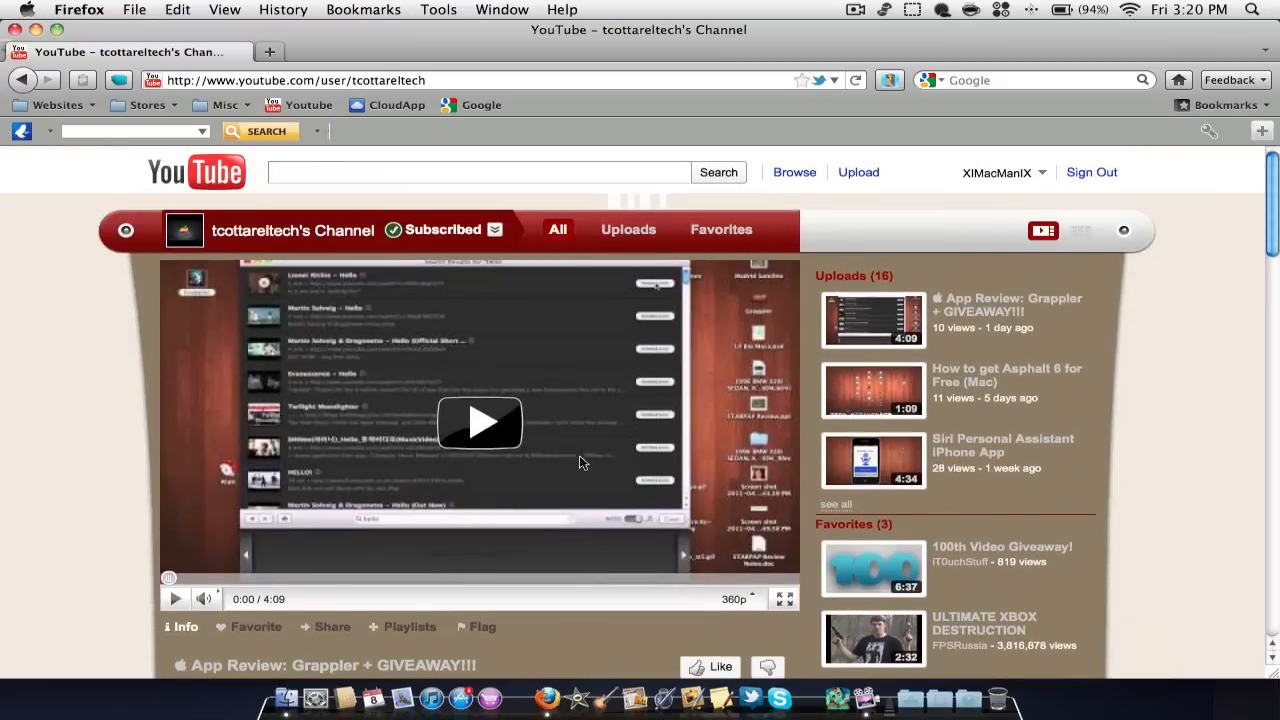
{"action": "mouse_move", "coordinate": [983, 308]}
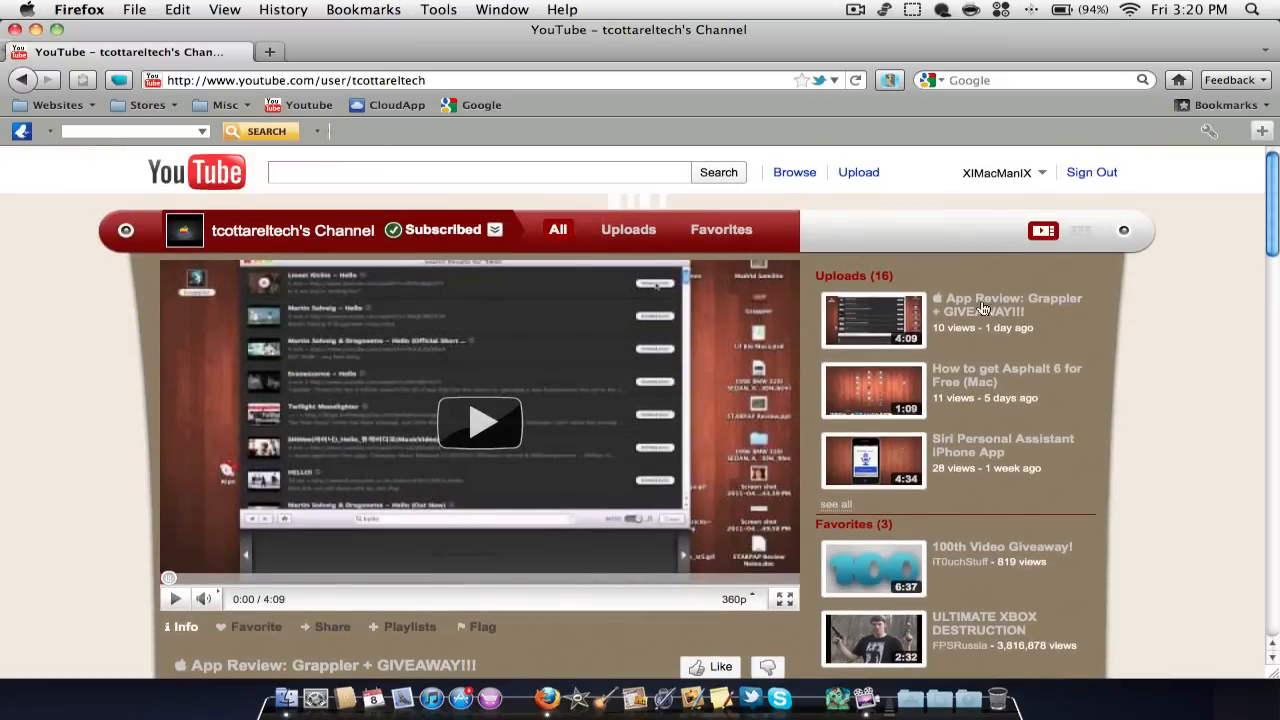
{"action": "mouse_move", "coordinate": [468, 391]}
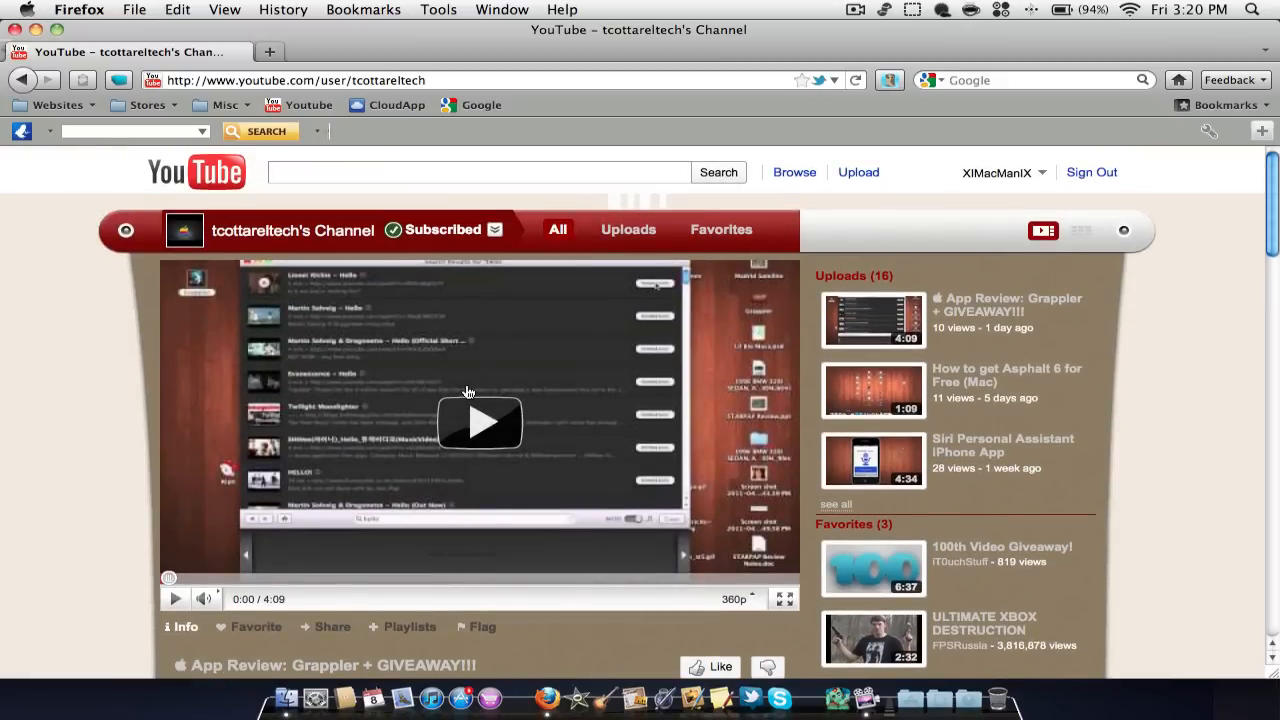